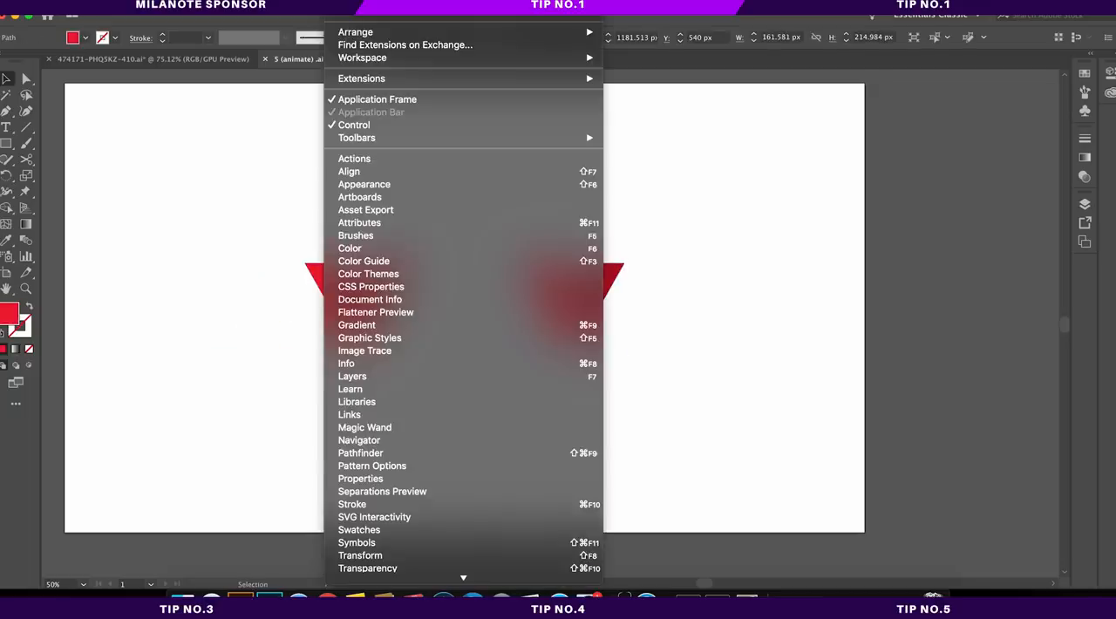
{"action": "mouse_move", "coordinate": [523, 262]}
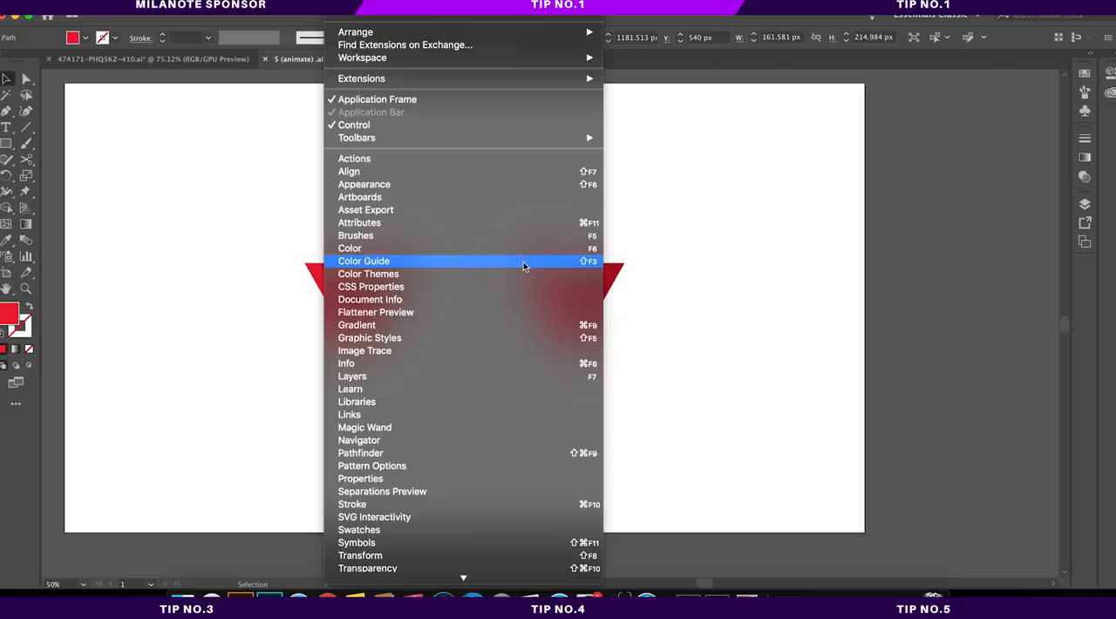
Step: Show the Color Guide panel and choose a different harmony rule for the red V logo colors
{"action": "left_click", "coordinate": [363, 262]}
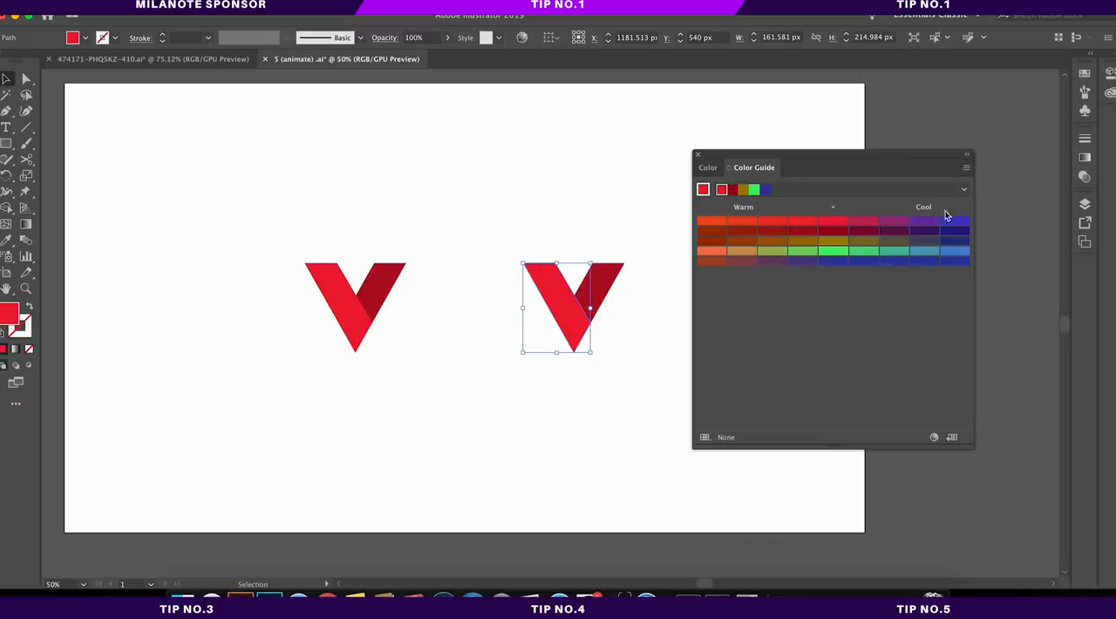
{"action": "left_click", "coordinate": [963, 188]}
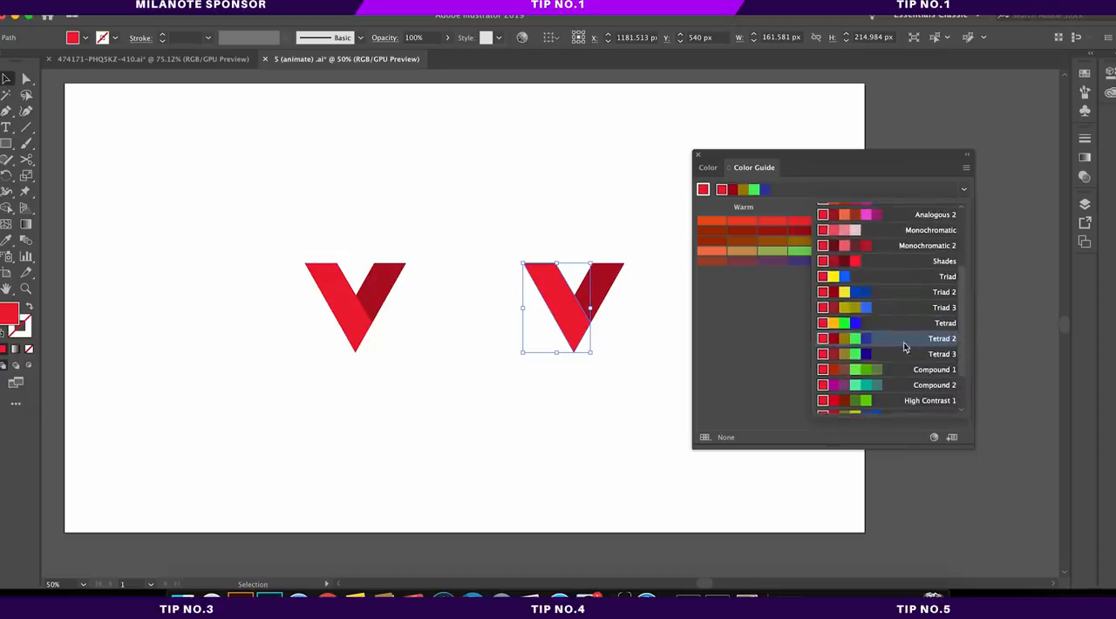
{"action": "mouse_move", "coordinate": [928, 289]}
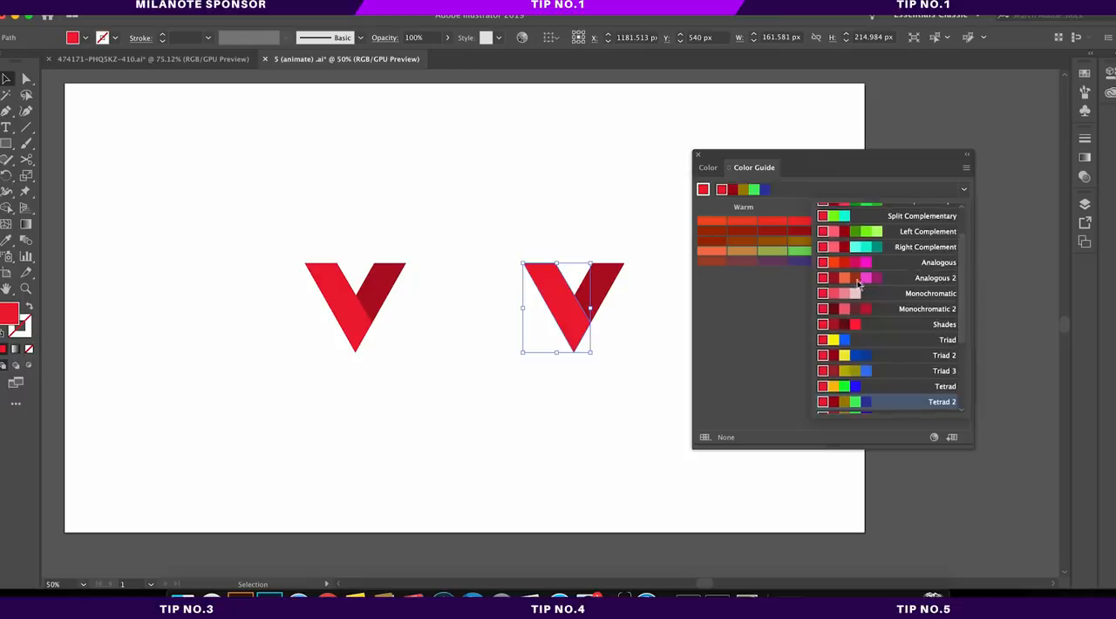
{"action": "scroll", "scroll_direction": "down", "scroll_amount": 3}
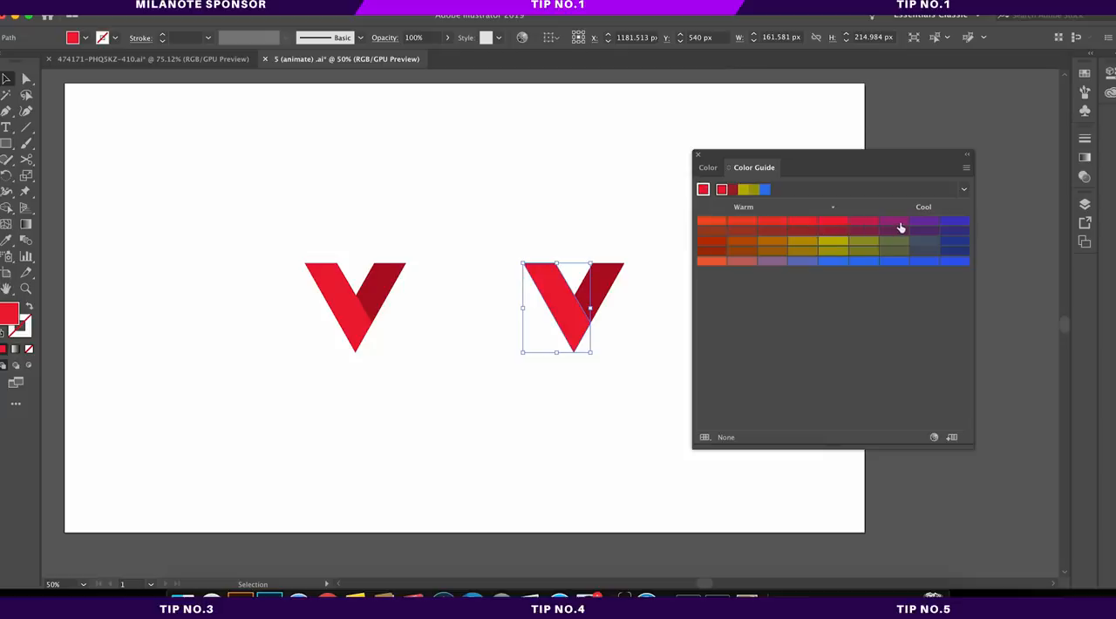
{"action": "mouse_move", "coordinate": [957, 224]}
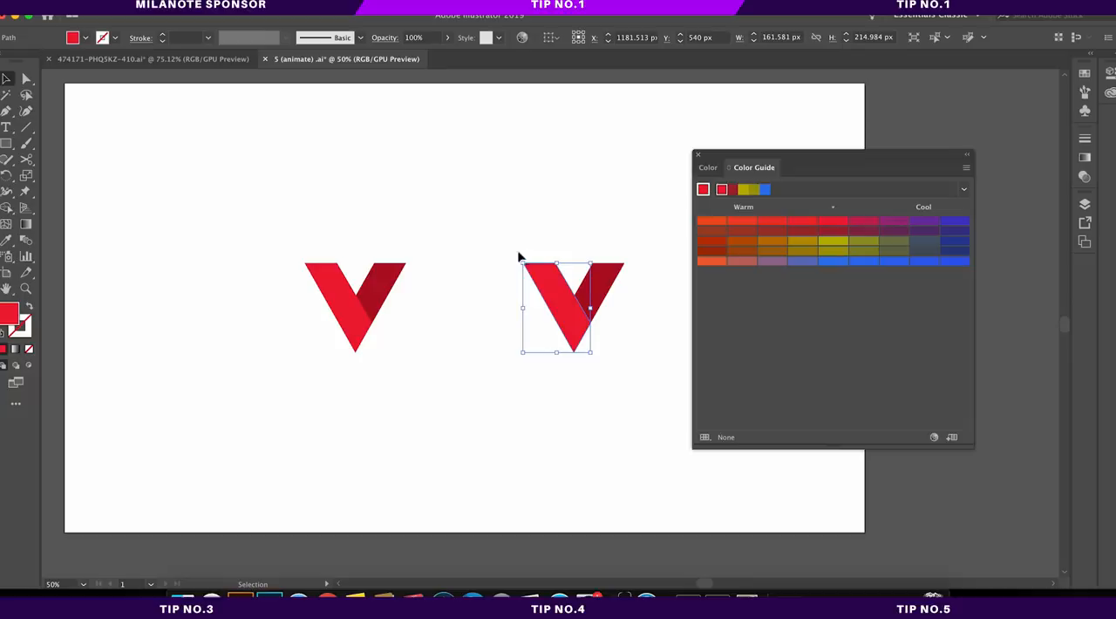
Step: Show the Adobe Color Themes panel with the theme color as LAB sliders and nudge a slider
{"action": "left_click", "coordinate": [698, 153]}
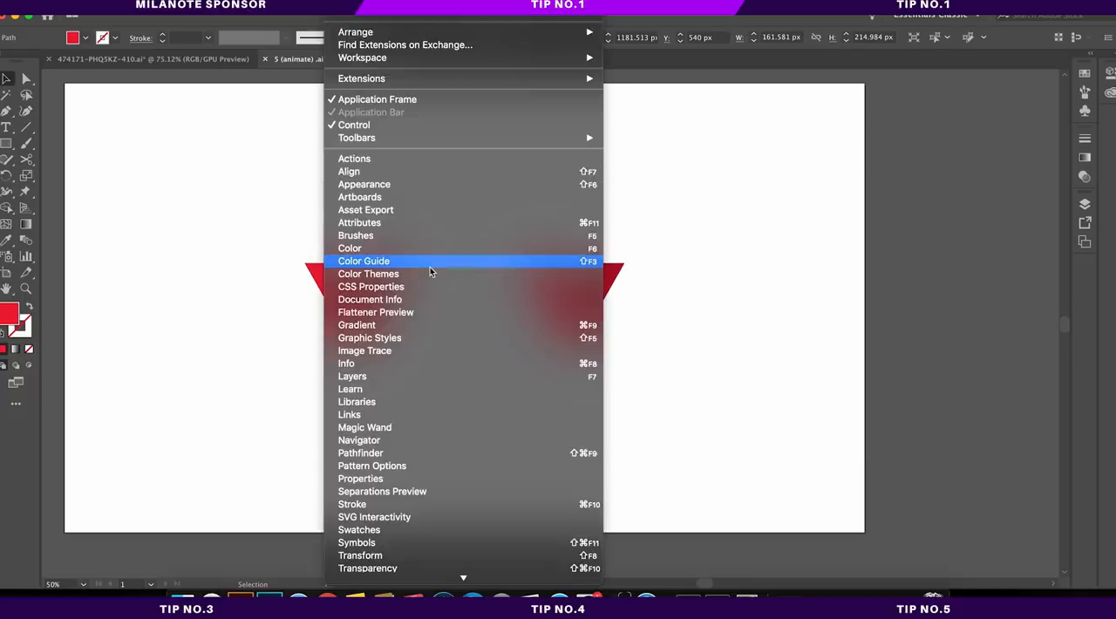
{"action": "mouse_move", "coordinate": [569, 274]}
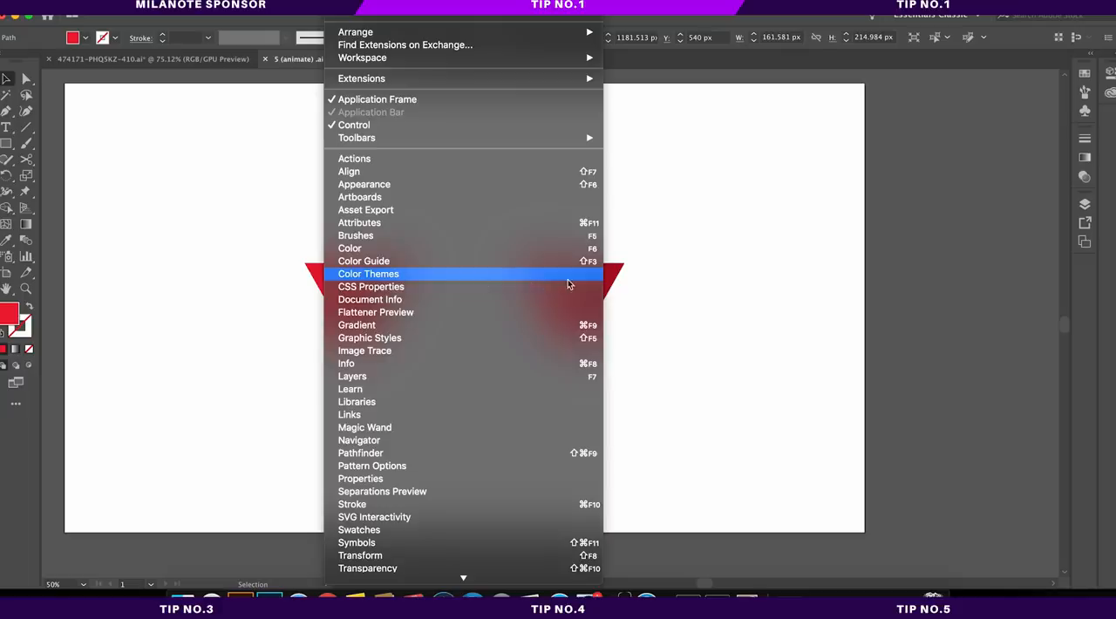
{"action": "left_click", "coordinate": [368, 274]}
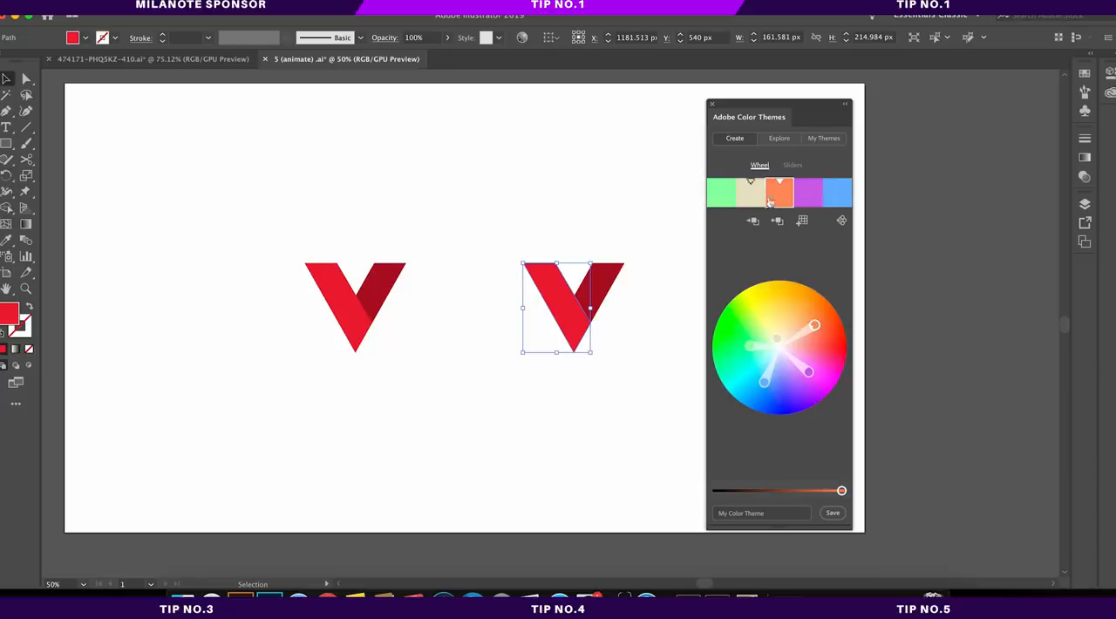
{"action": "left_click", "coordinate": [792, 164]}
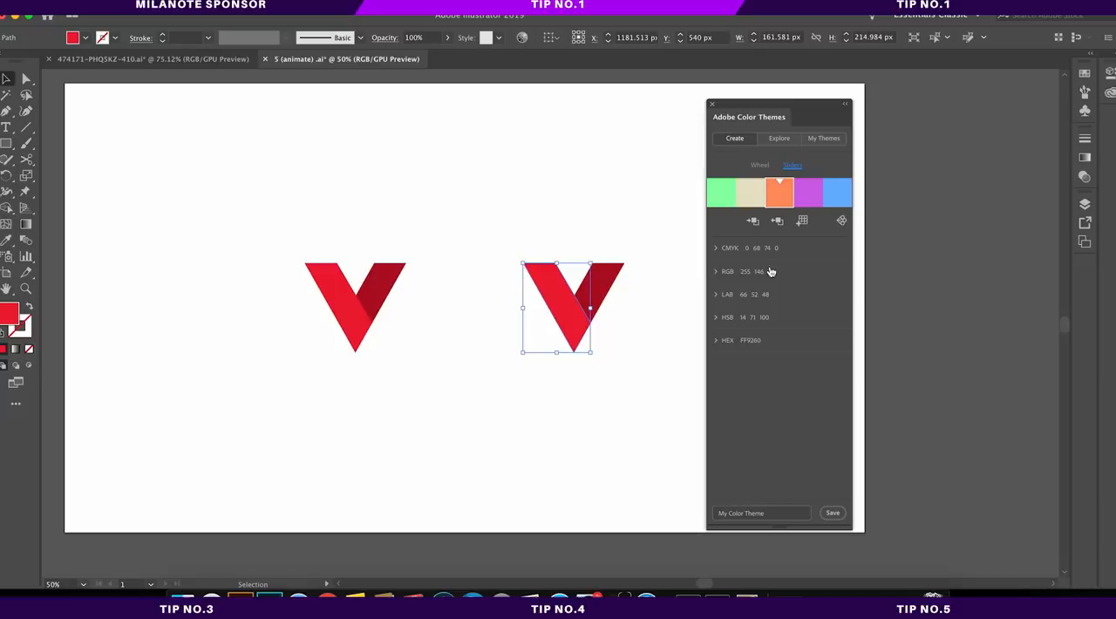
{"action": "left_click", "coordinate": [717, 272]}
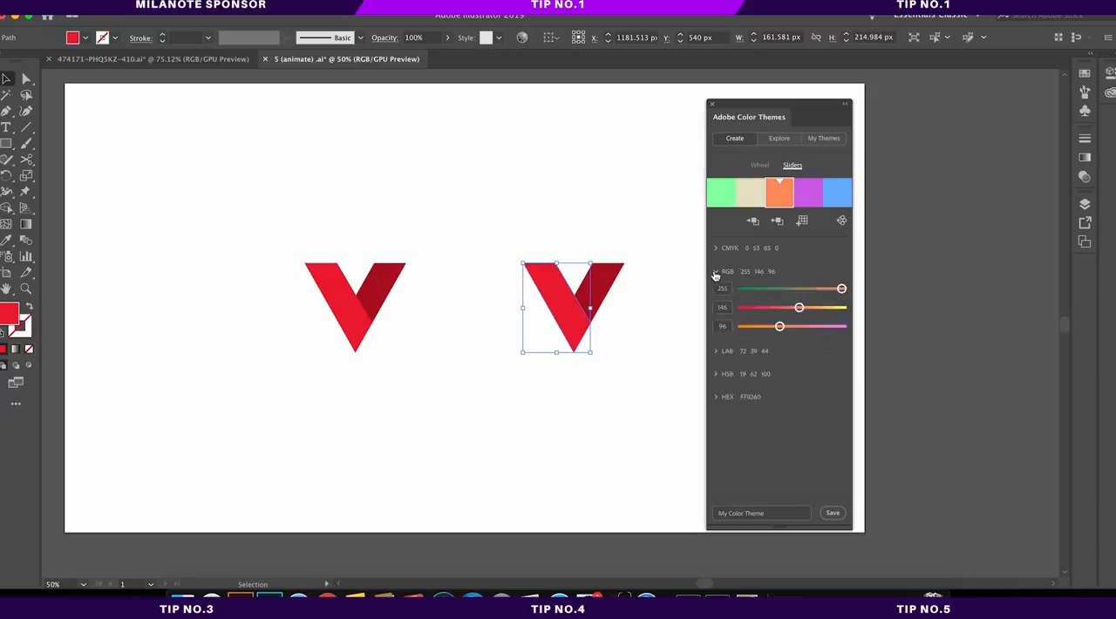
{"action": "left_click", "coordinate": [717, 272]}
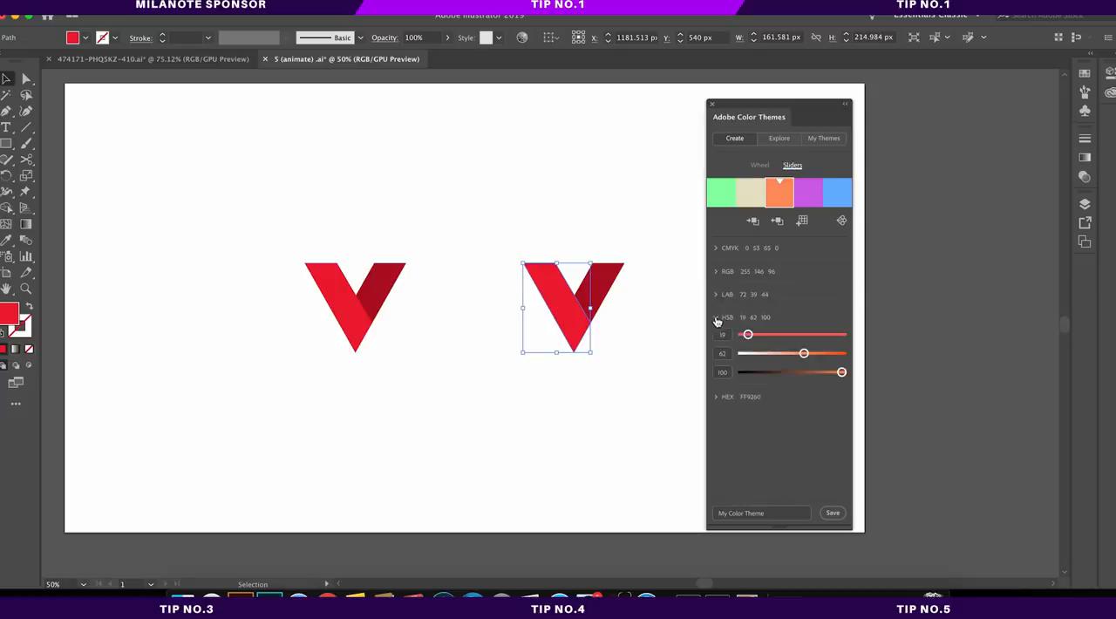
{"action": "left_click_drag", "start_coordinate": [804, 352], "coordinate": [802, 352]}
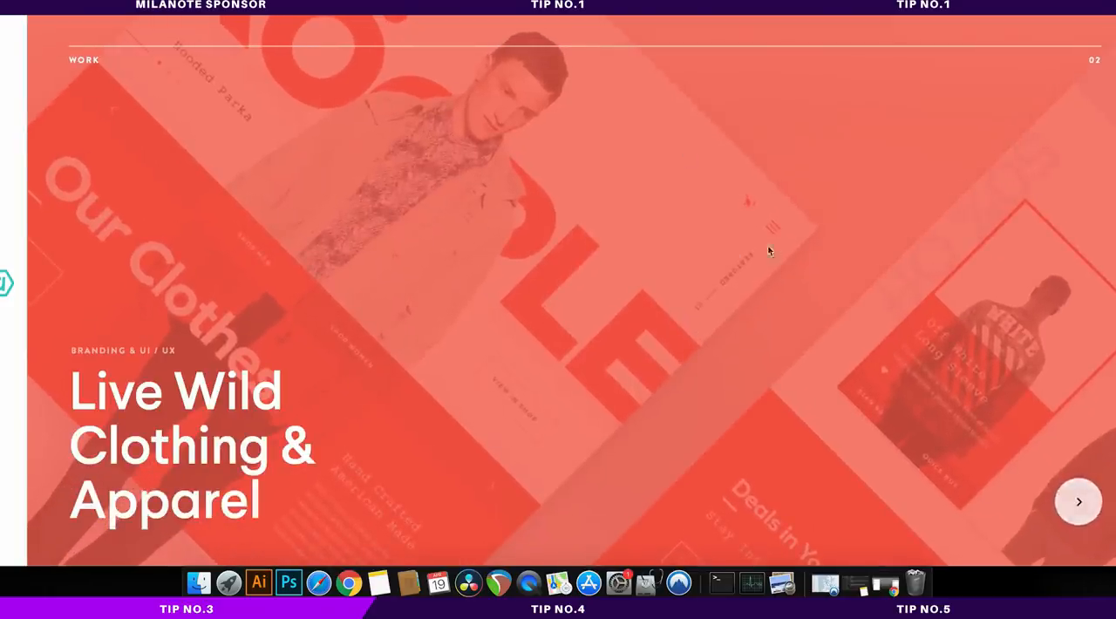
{"action": "mouse_move", "coordinate": [631, 377]}
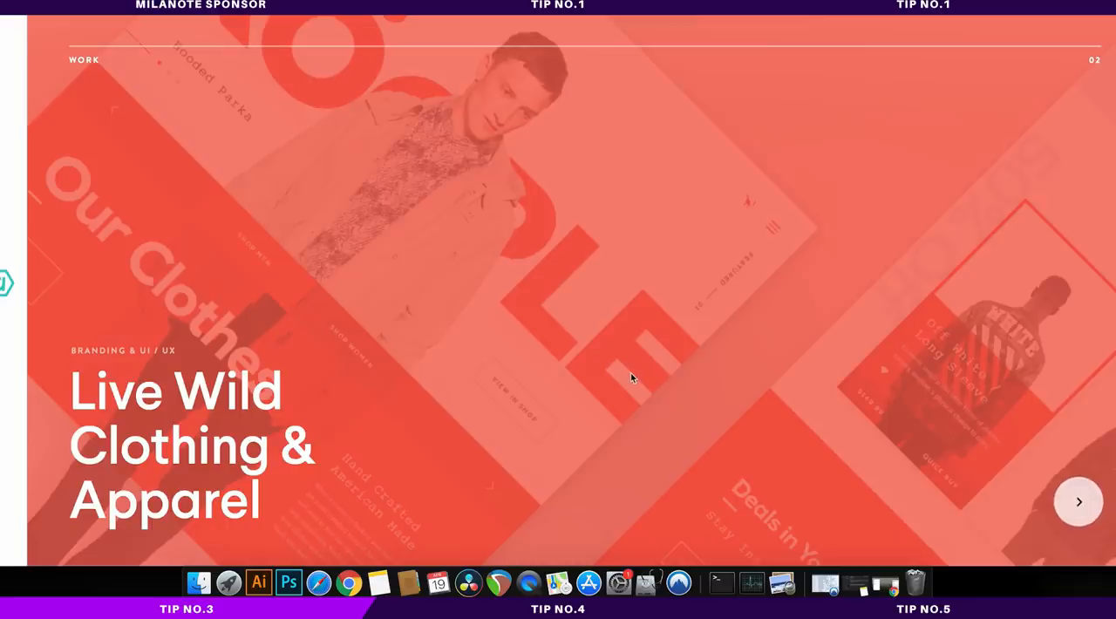
Step: Advance through the project slides and open the Collection of Logos & Marks page, revealing the Faces in the Crowd logo
{"action": "left_click", "coordinate": [1078, 502]}
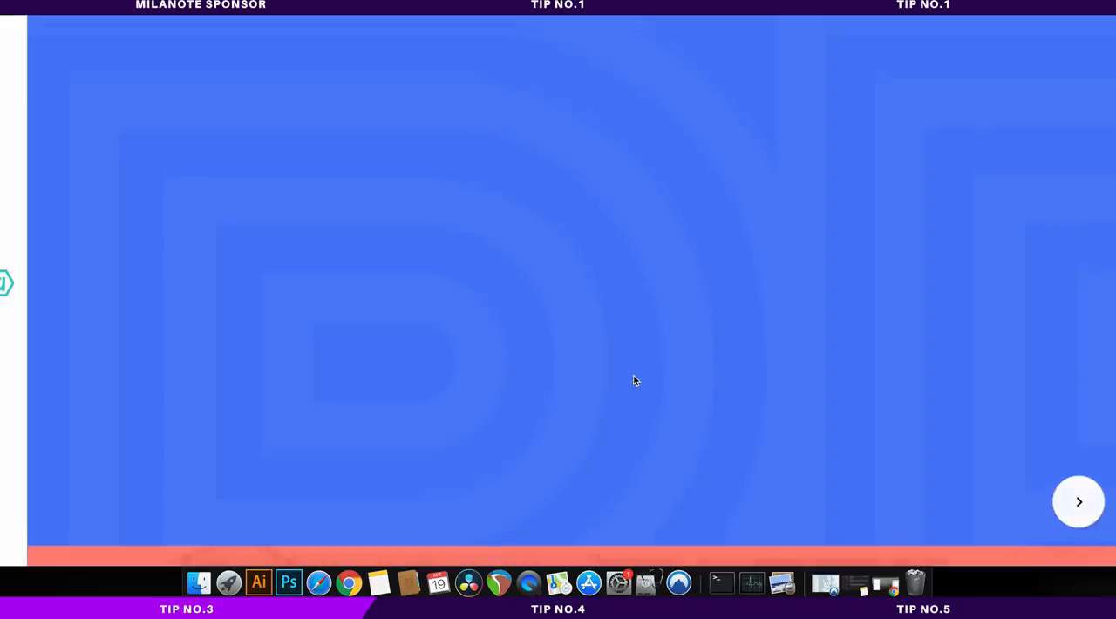
{"action": "left_click", "coordinate": [1078, 502]}
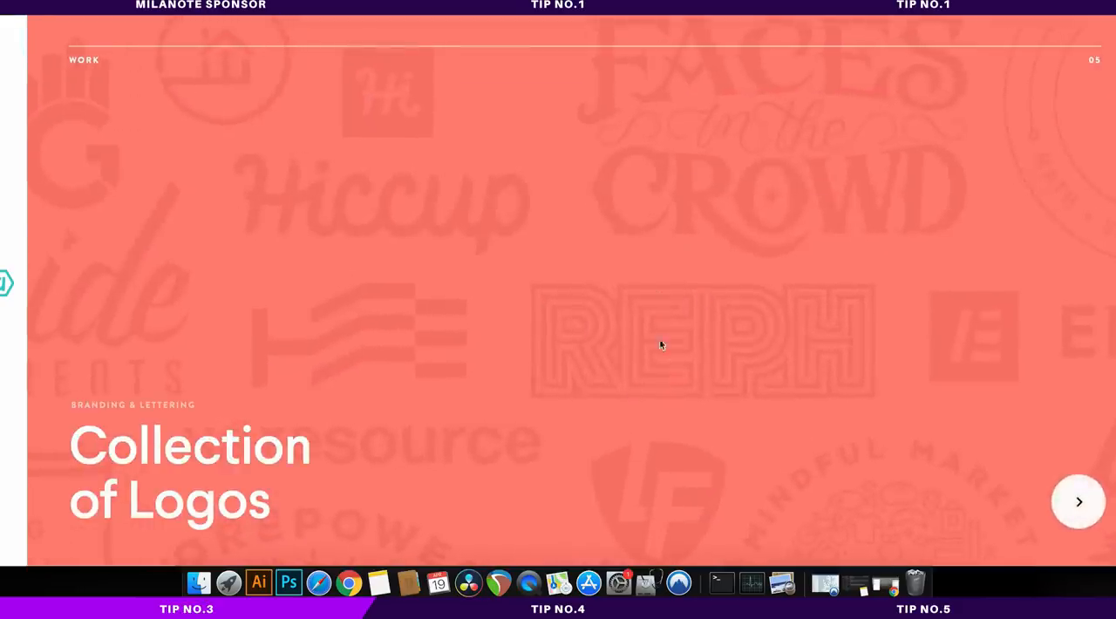
{"action": "mouse_move", "coordinate": [851, 242]}
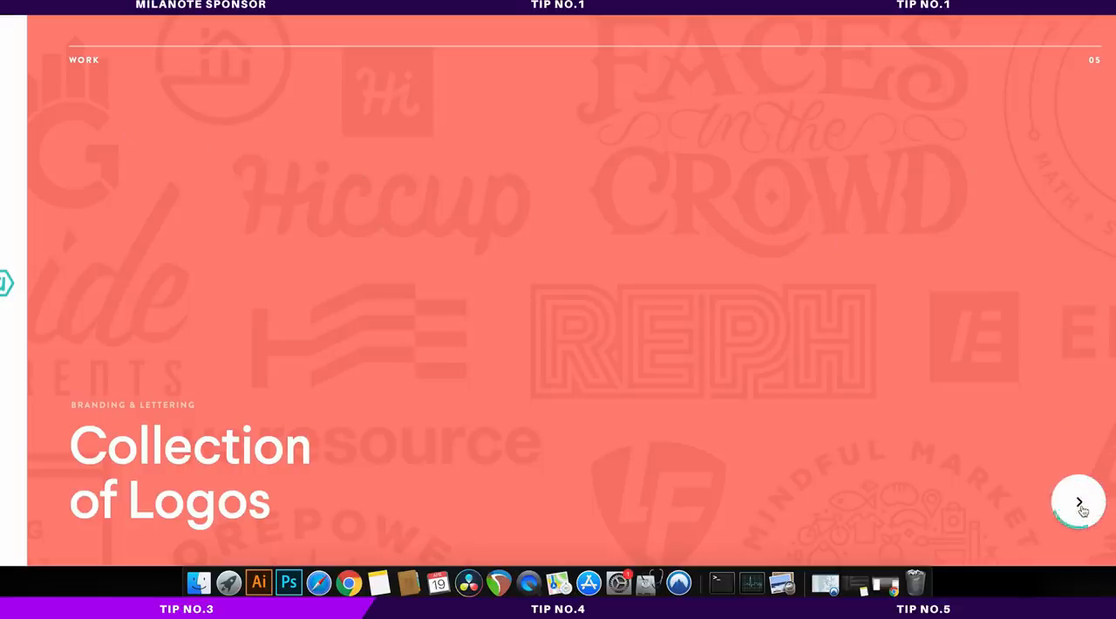
{"action": "left_click", "coordinate": [1078, 503]}
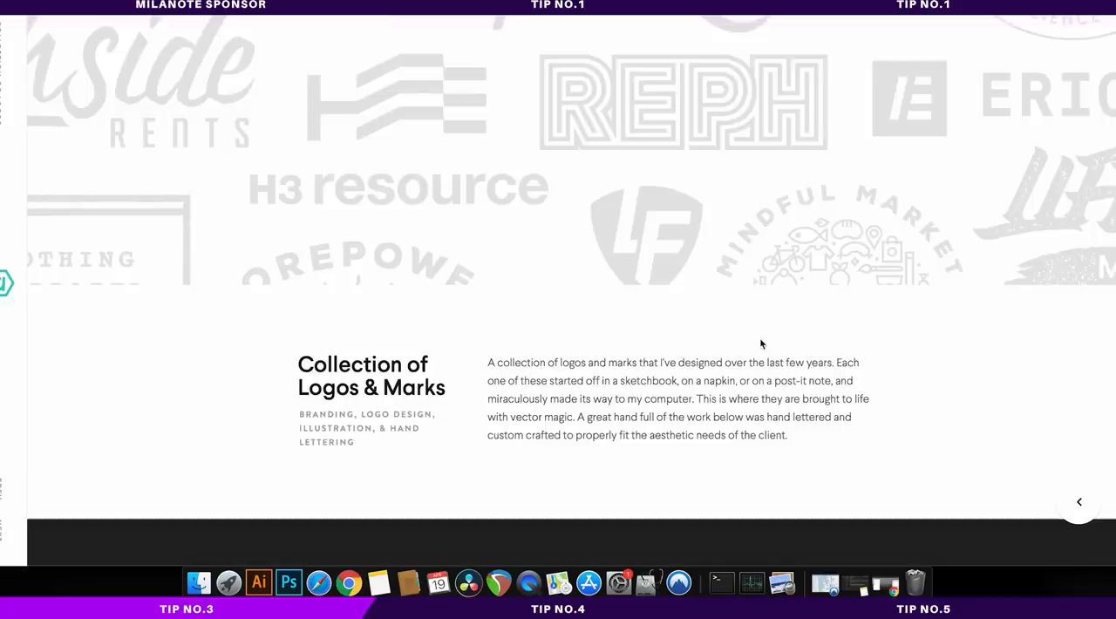
{"action": "scroll", "scroll_direction": "down", "scroll_amount": 3}
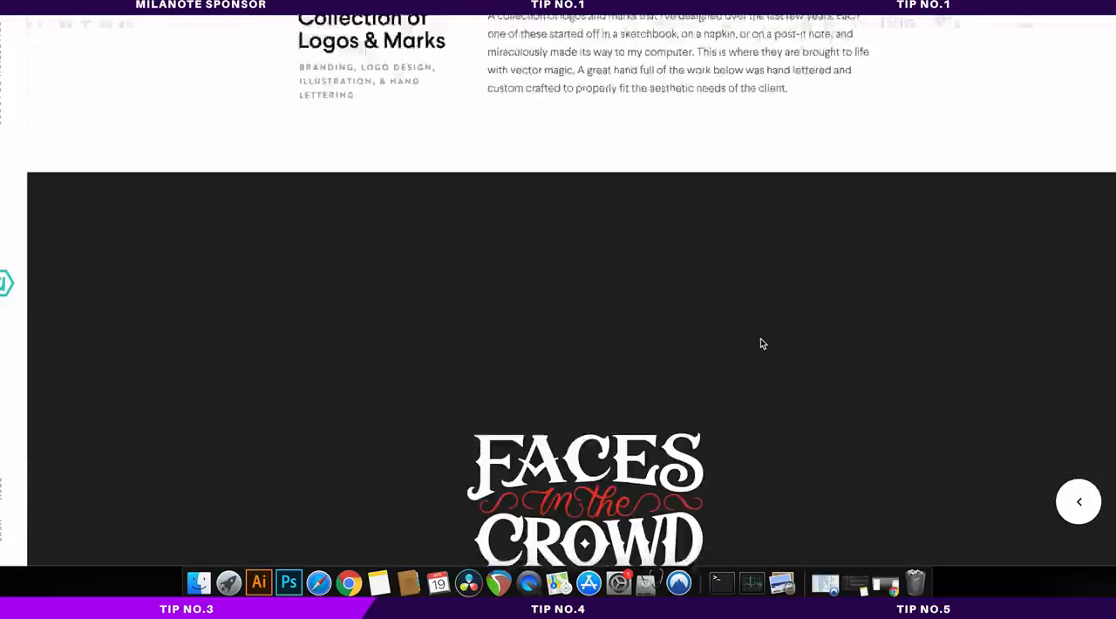